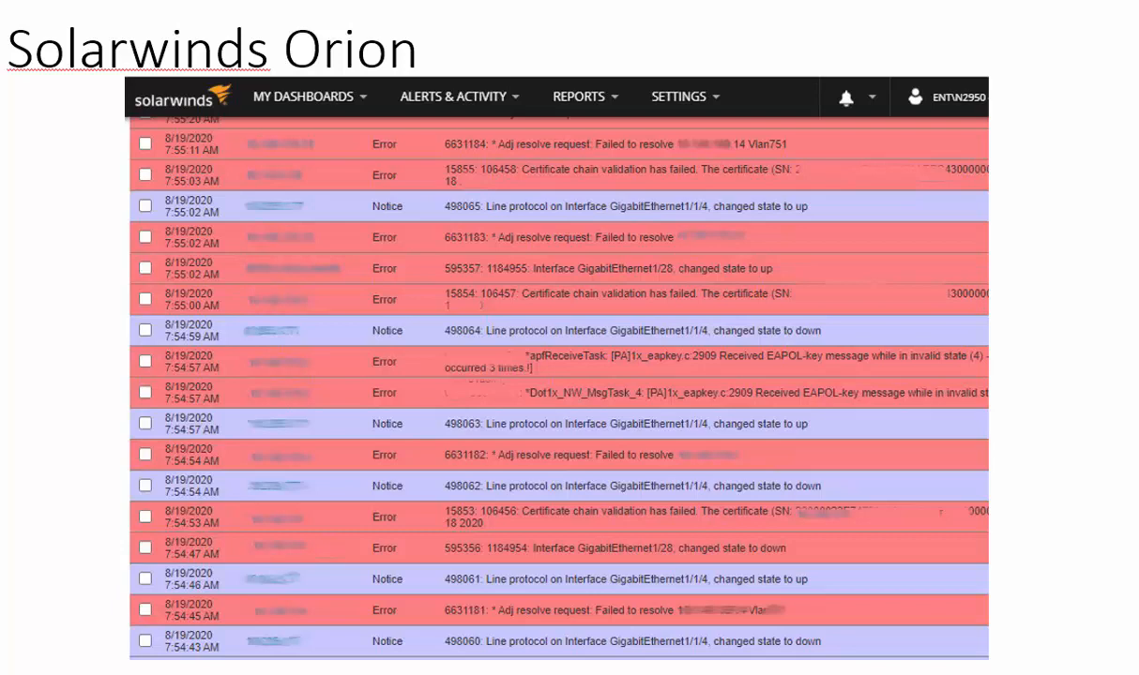
{"action": "mouse_move", "coordinate": [297, 547]}
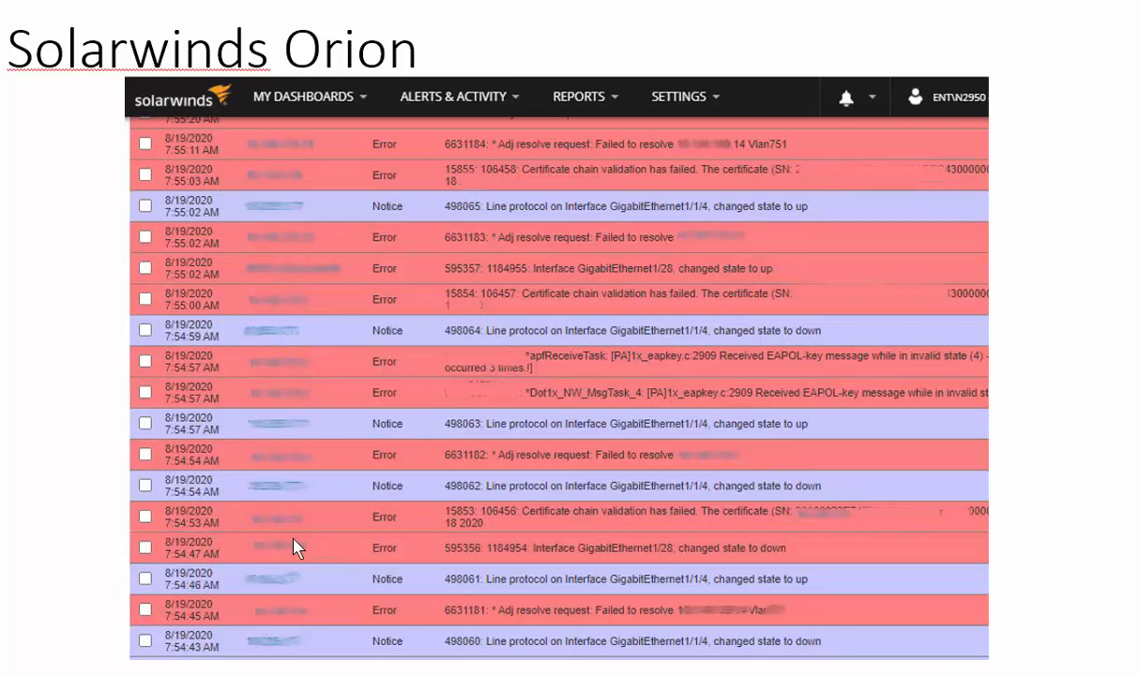
{"action": "mouse_move", "coordinate": [488, 310]}
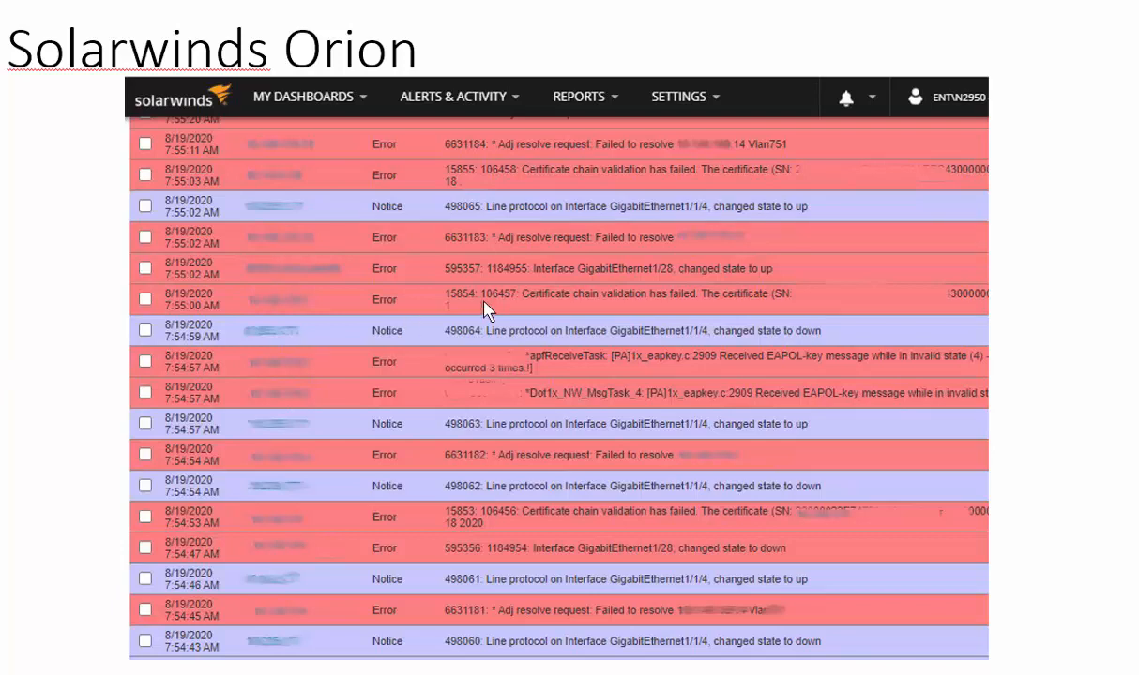
{"action": "mouse_move", "coordinate": [499, 218]}
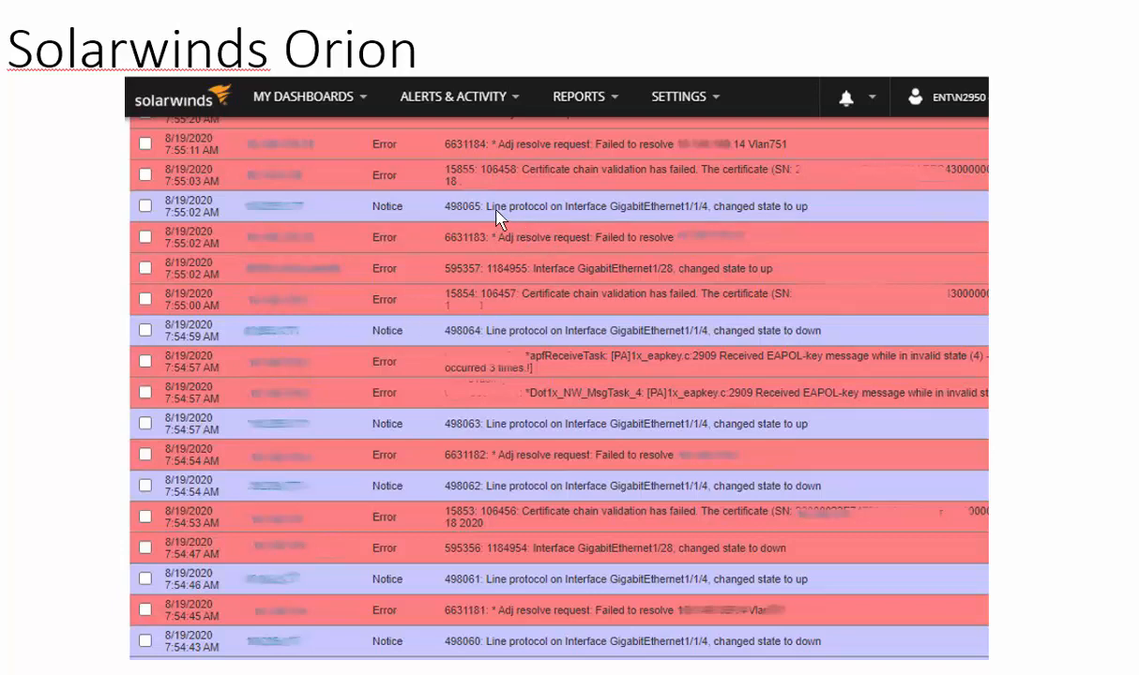
{"action": "mouse_move", "coordinate": [660, 222]}
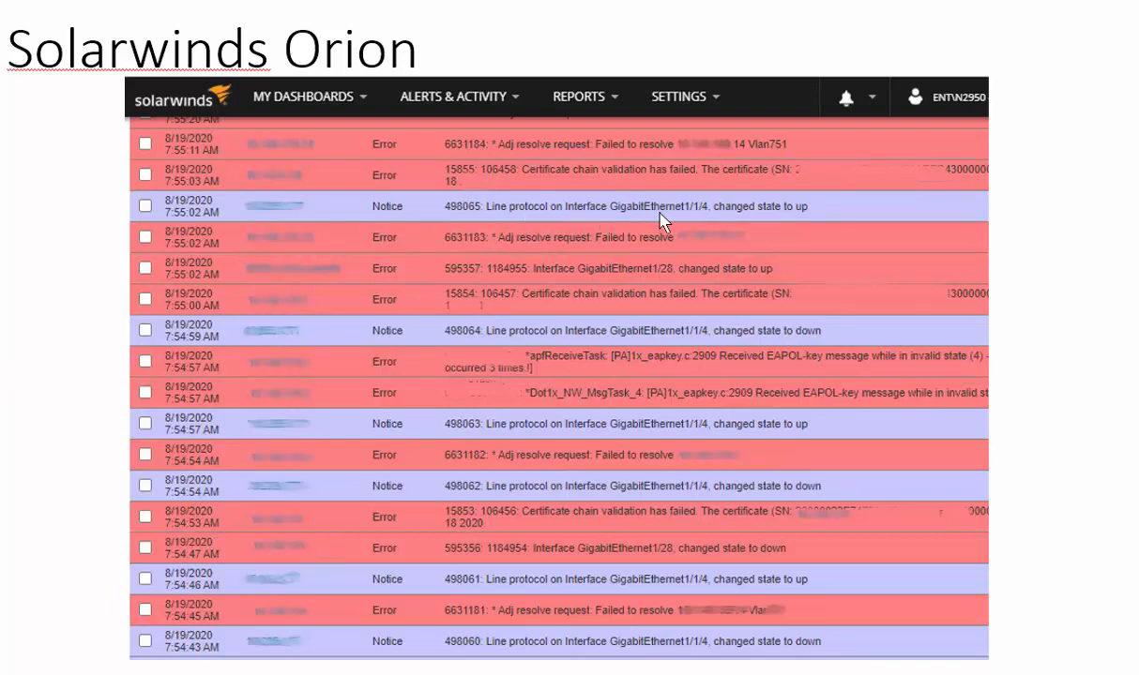
{"action": "mouse_move", "coordinate": [705, 217]}
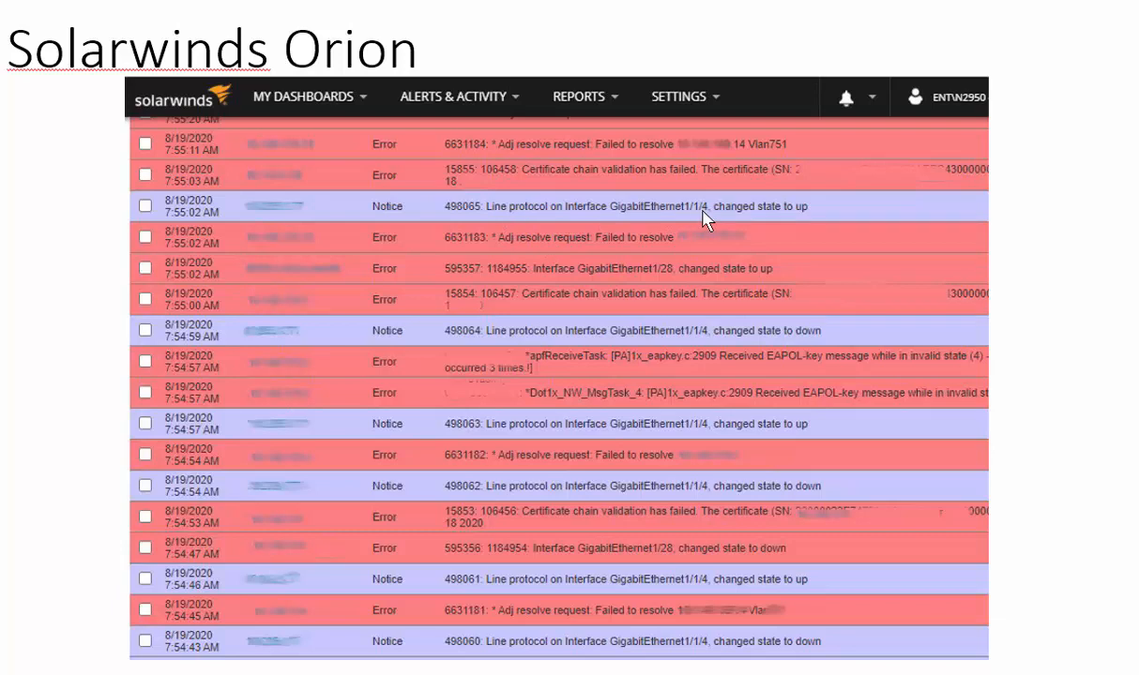
{"action": "mouse_move", "coordinate": [757, 218]}
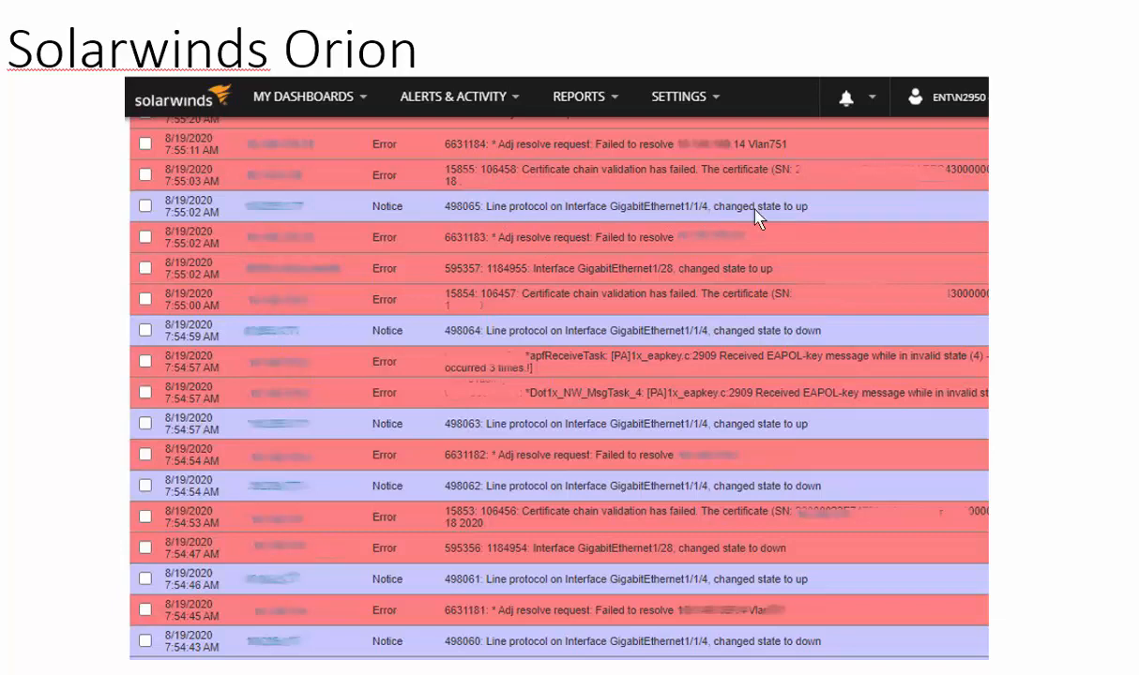
{"action": "mouse_move", "coordinate": [767, 480]}
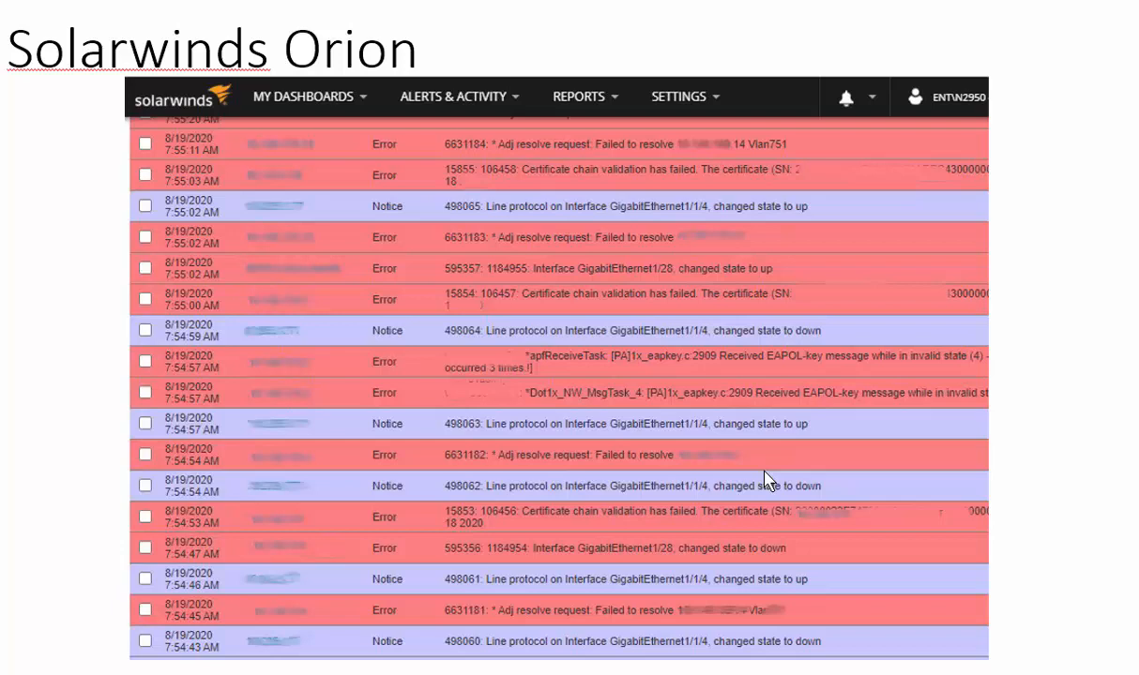
{"action": "mouse_move", "coordinate": [394, 602]}
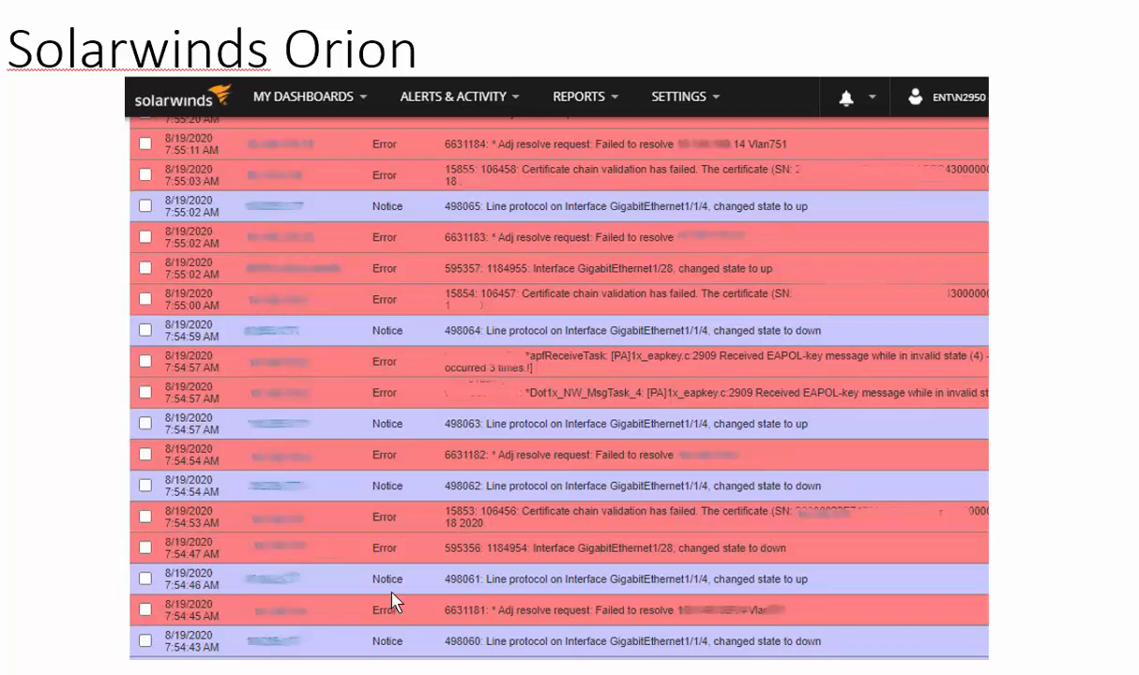
{"action": "mouse_move", "coordinate": [233, 208]}
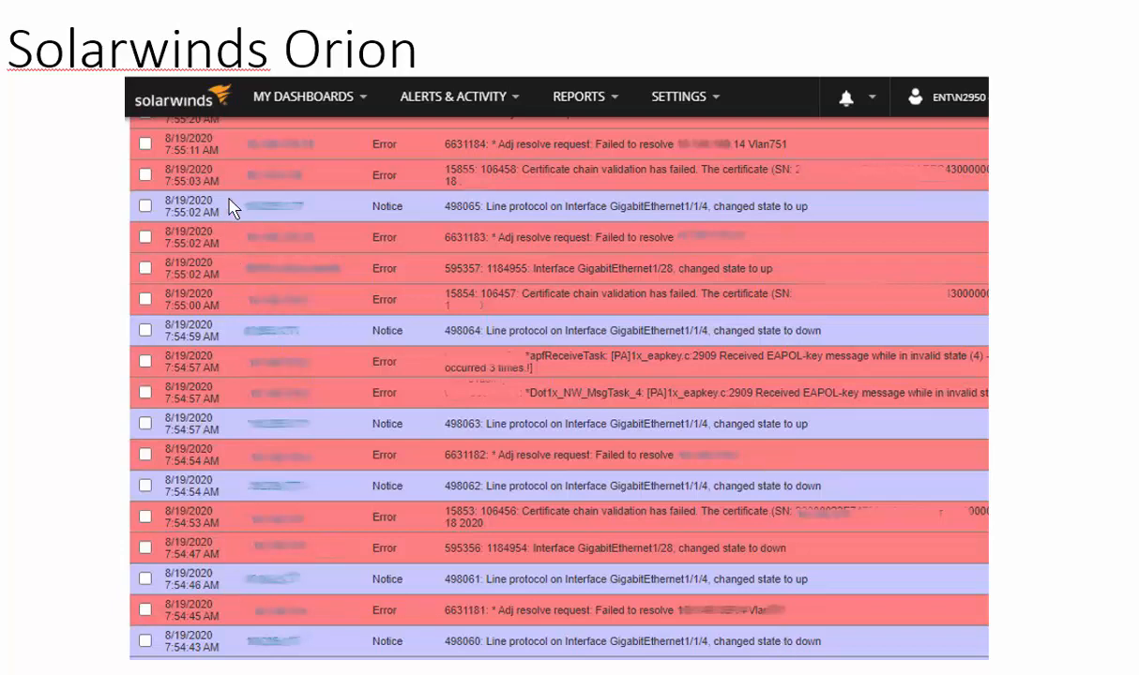
{"action": "mouse_move", "coordinate": [274, 413]}
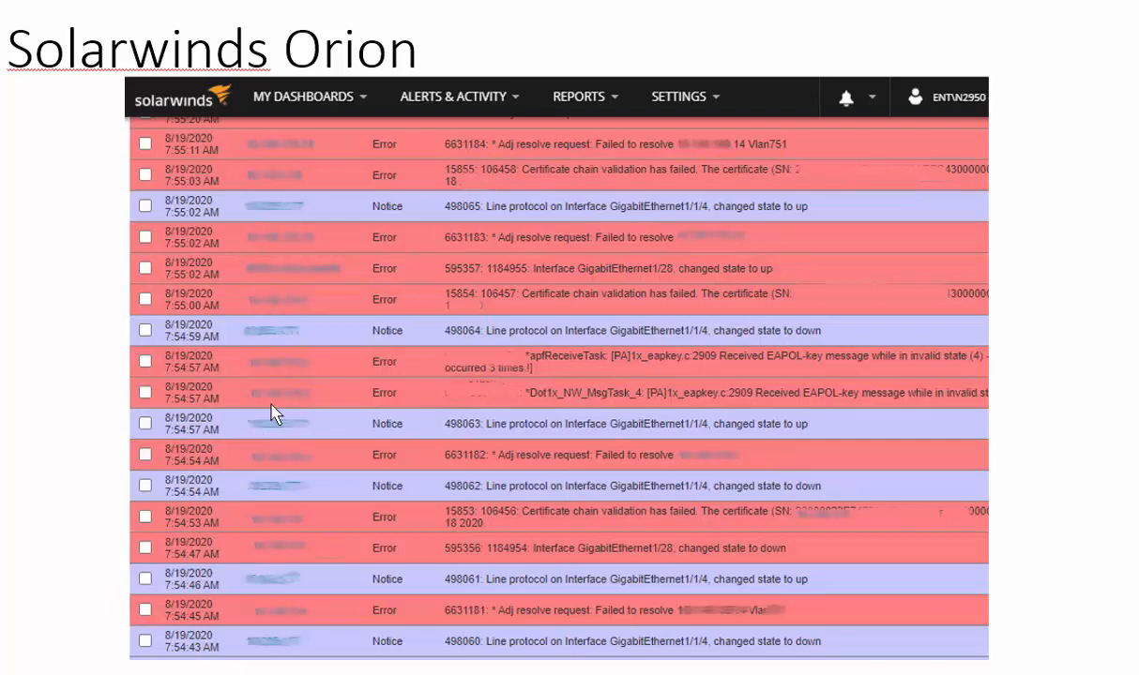
{"action": "mouse_move", "coordinate": [637, 356]}
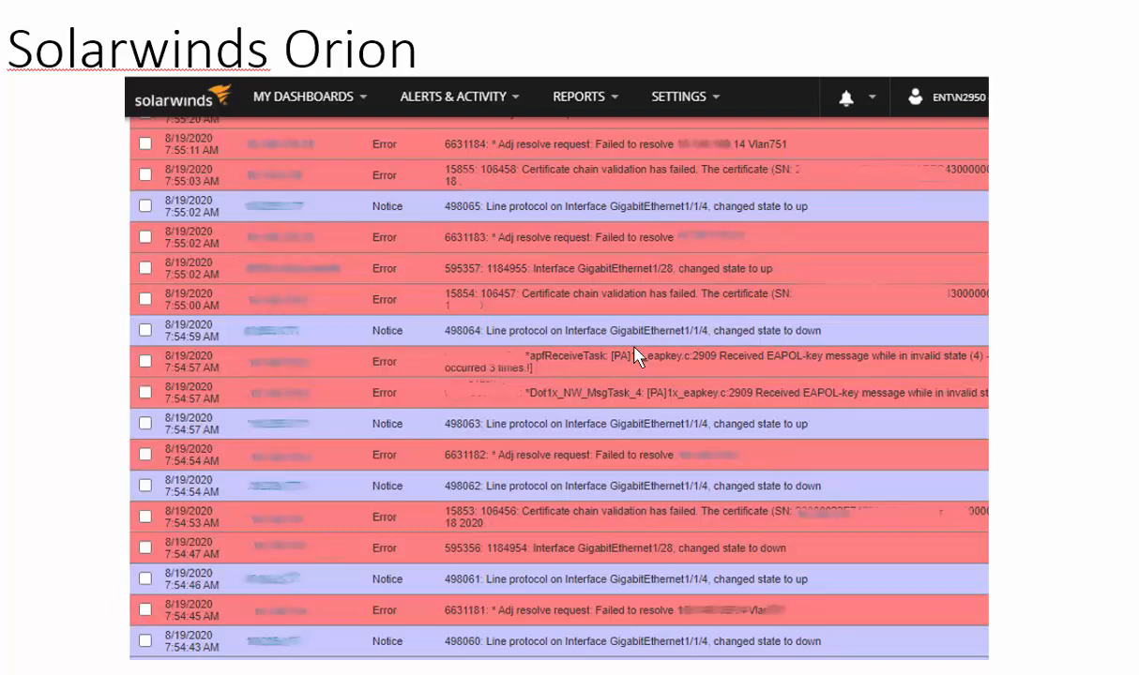
{"action": "mouse_move", "coordinate": [637, 357]}
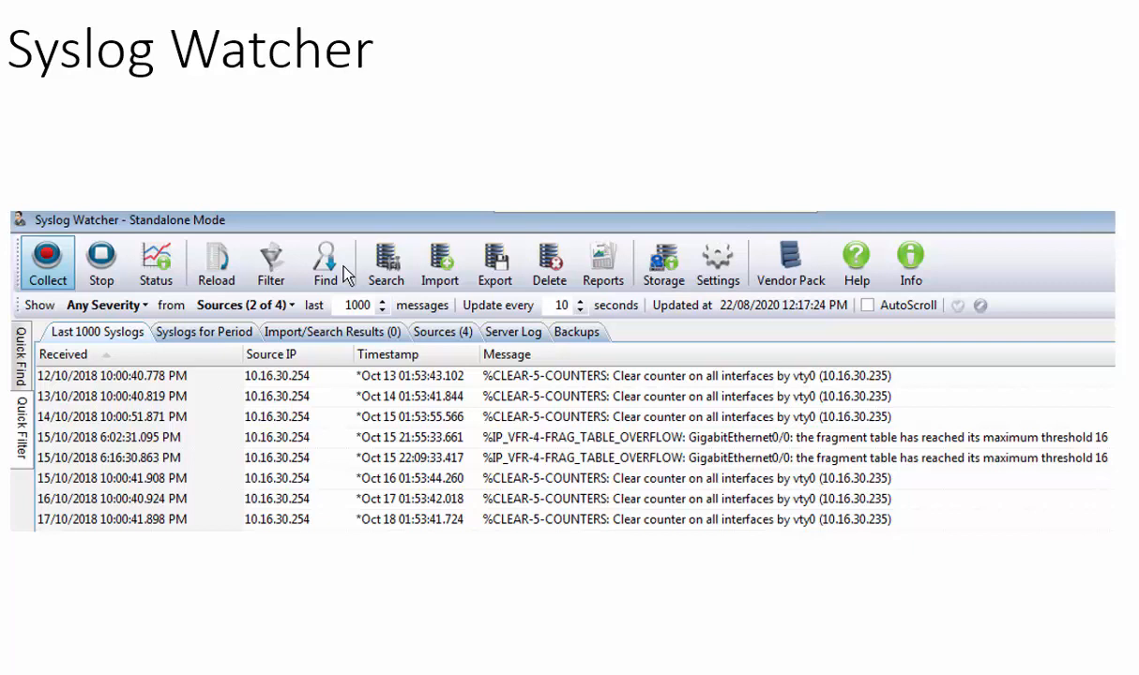
{"action": "mouse_move", "coordinate": [105, 173]}
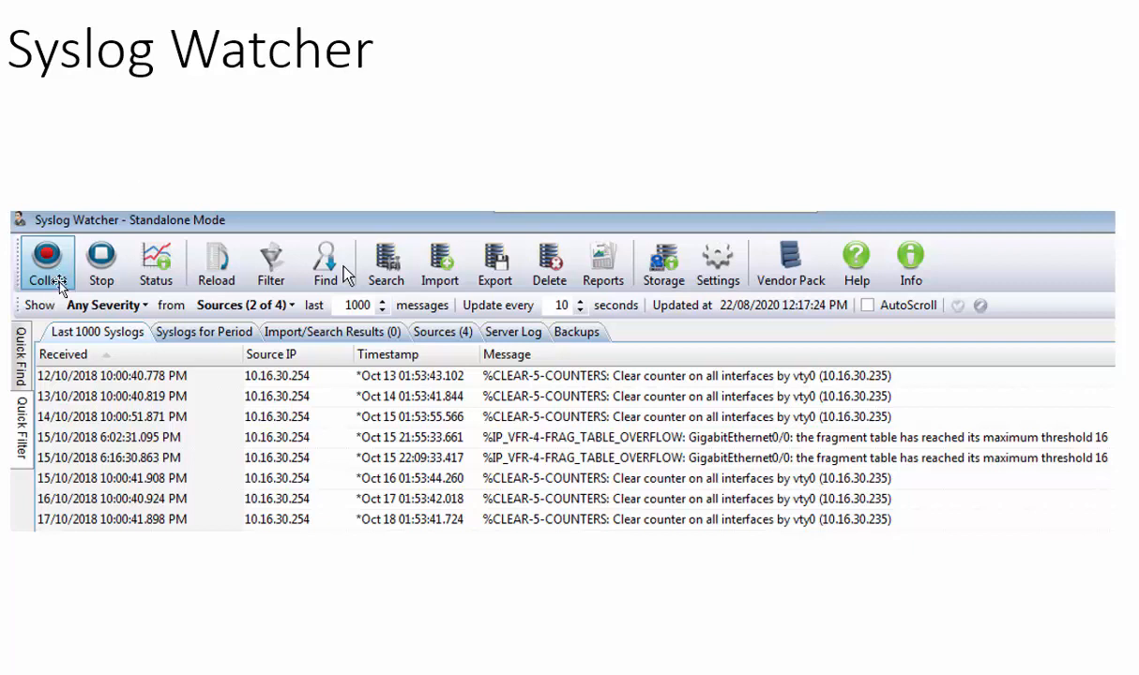
{"action": "mouse_move", "coordinate": [216, 127]}
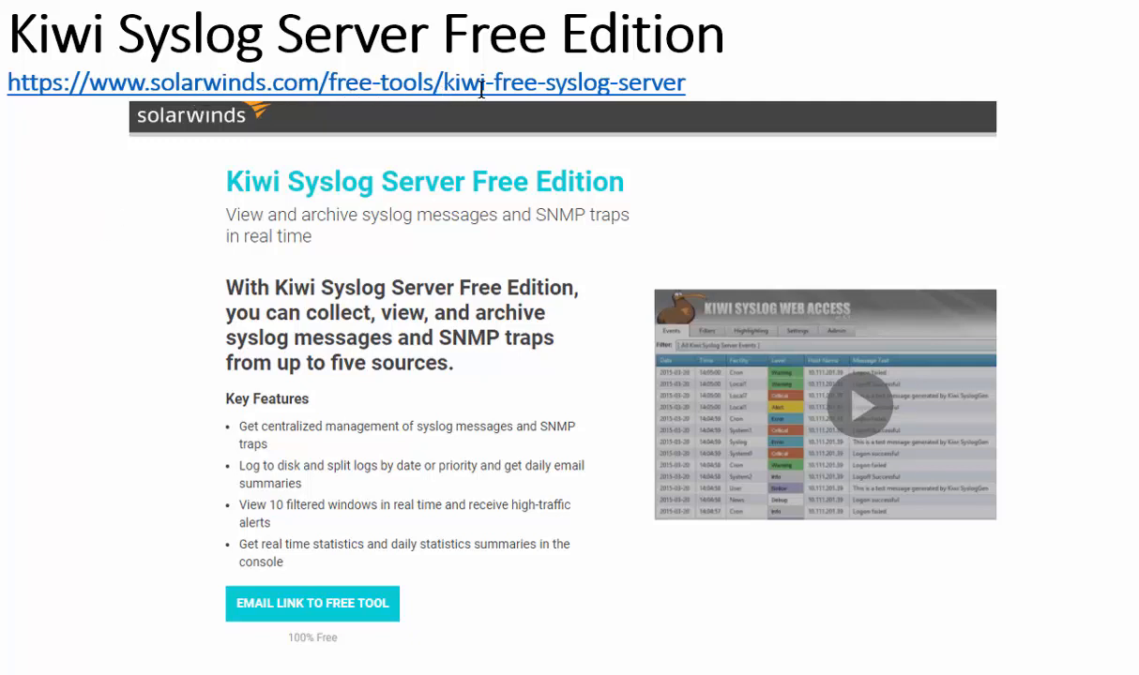
{"action": "mouse_move", "coordinate": [596, 83]}
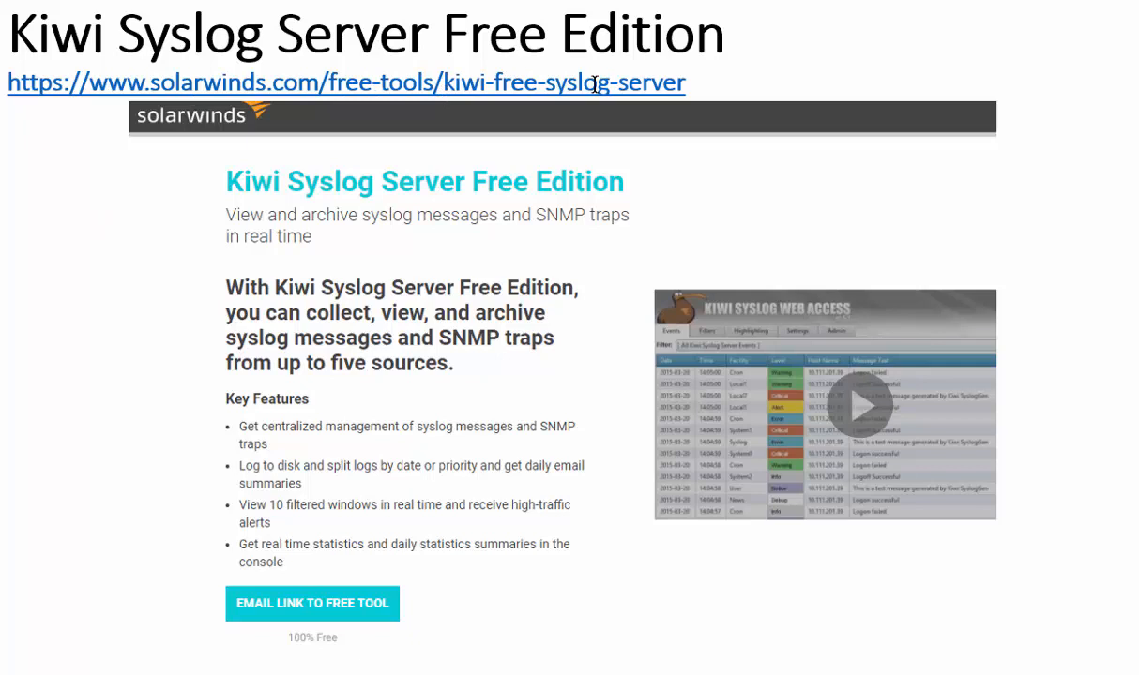
{"action": "mouse_move", "coordinate": [674, 251]}
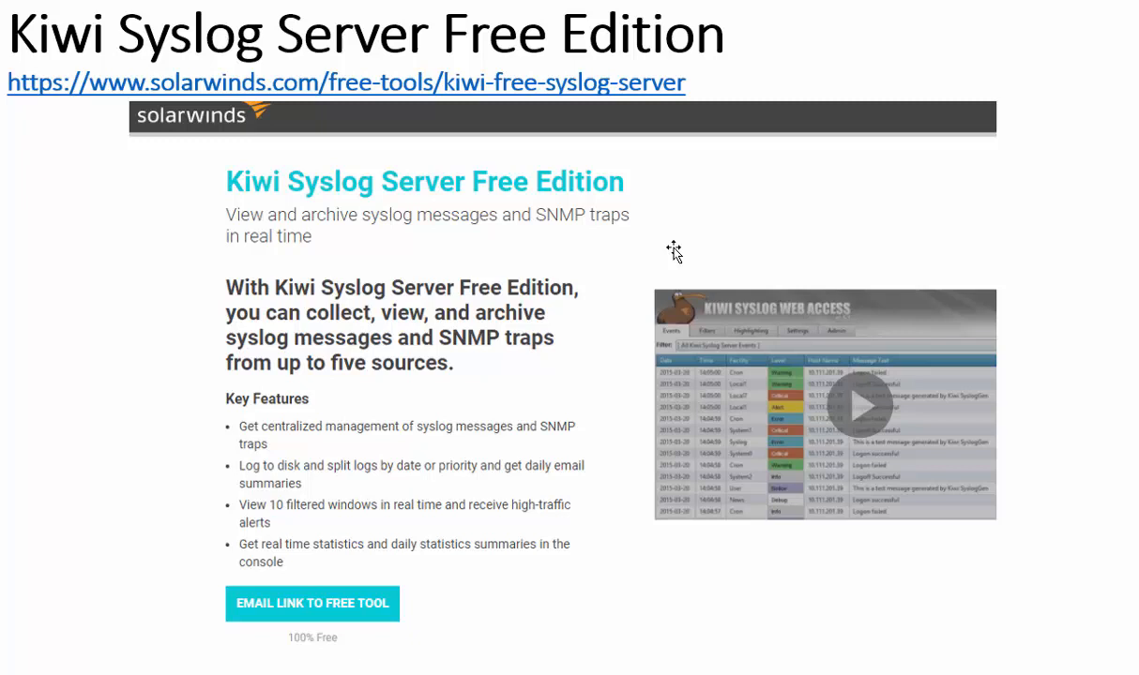
{"action": "mouse_move", "coordinate": [79, 202]}
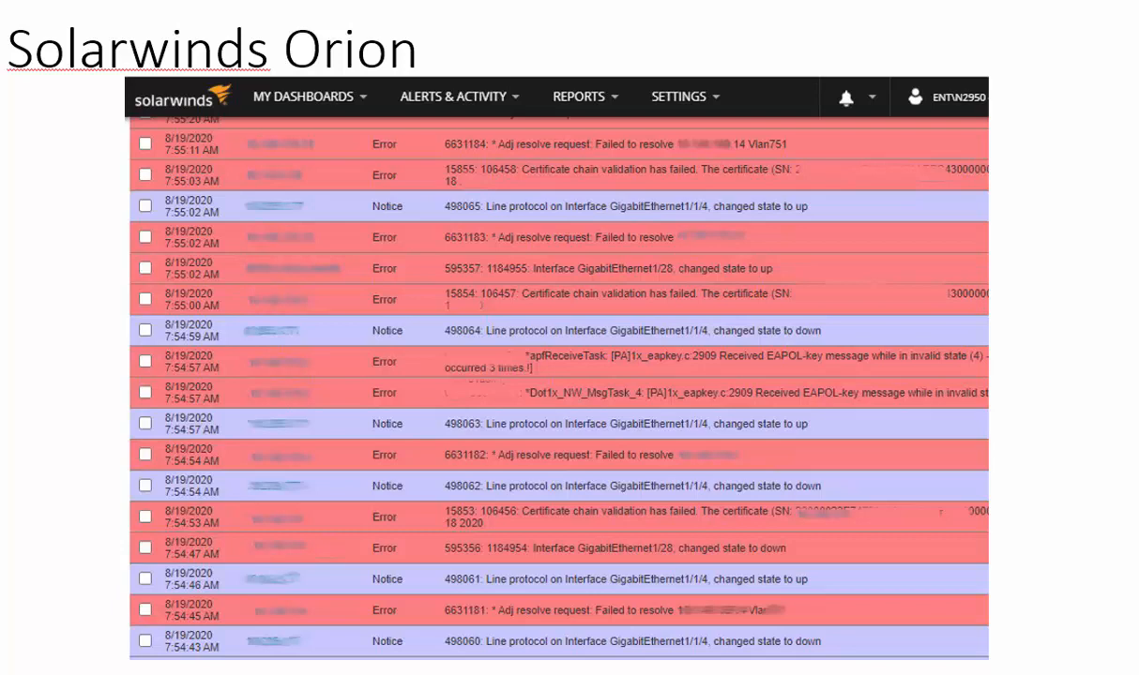
{"action": "mouse_move", "coordinate": [83, 180]}
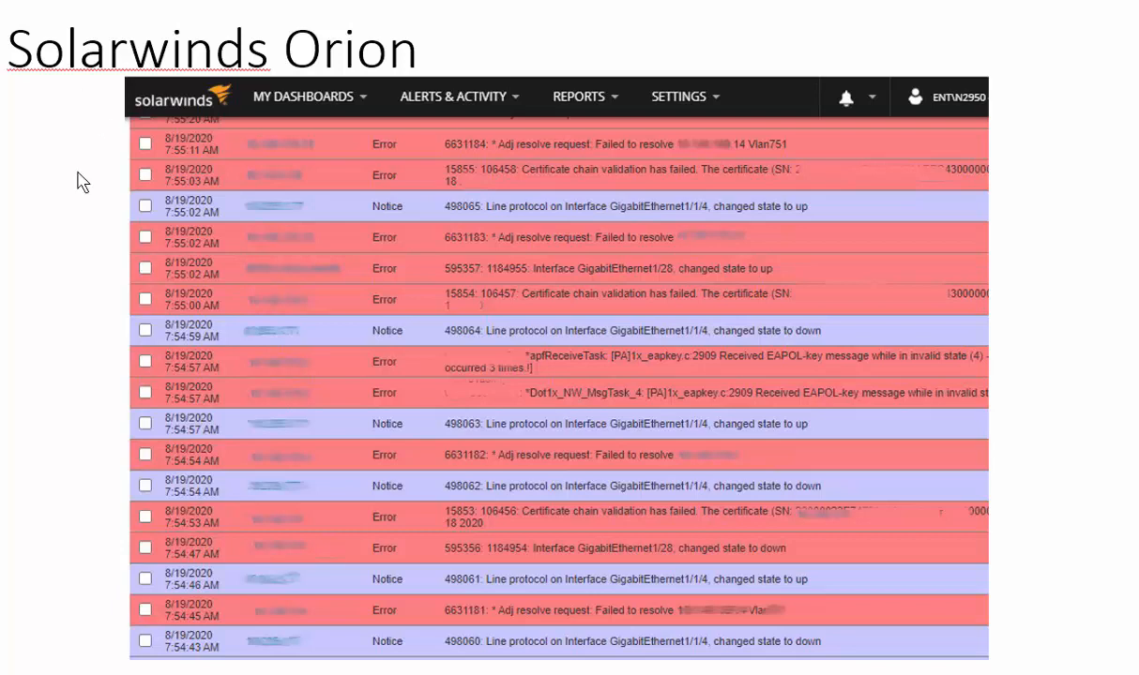
{"action": "mouse_move", "coordinate": [597, 263]}
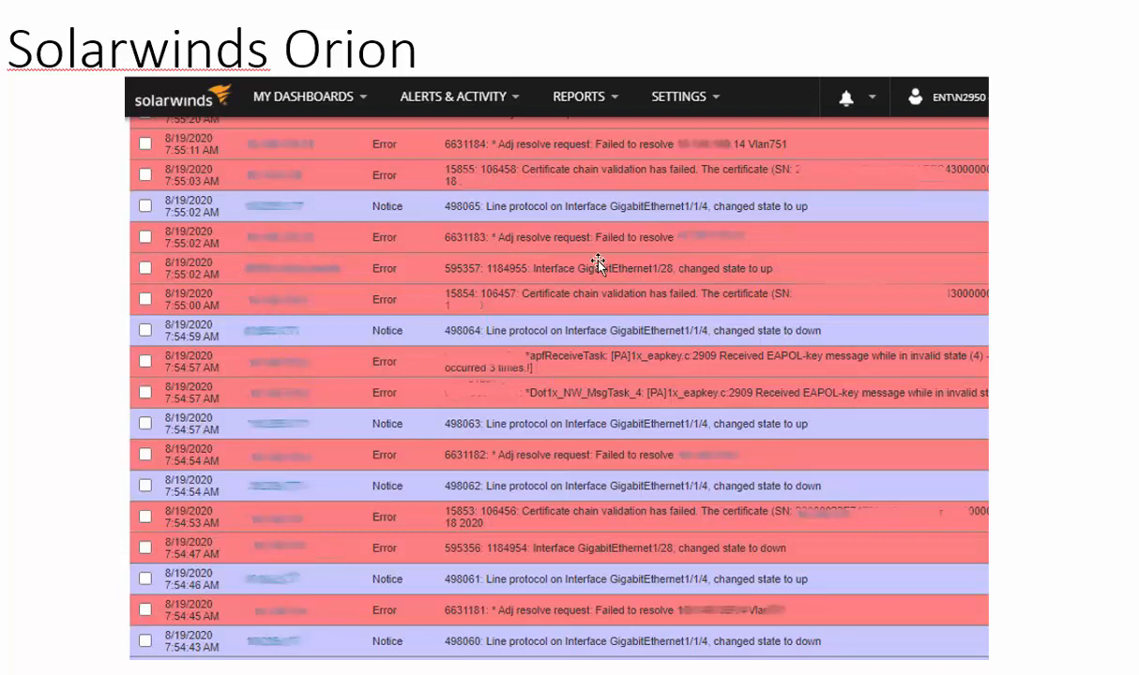